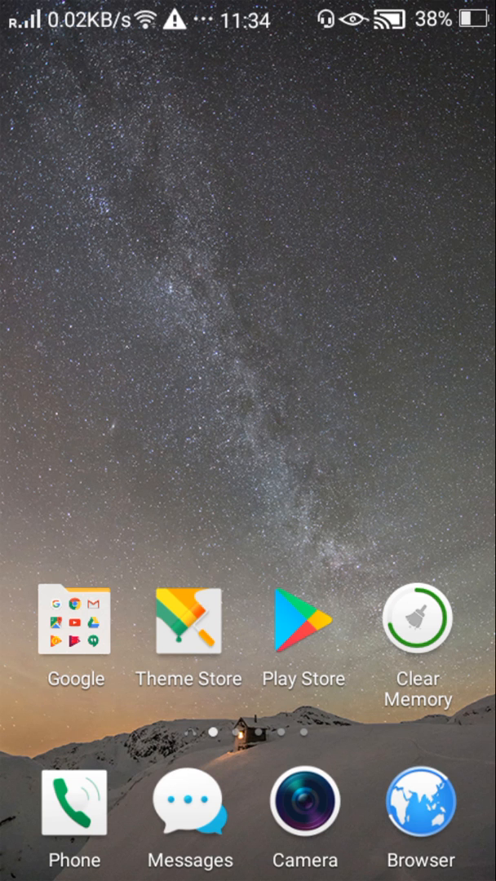
Step: Launch the Google search app from the Google folder on the home screen
click(76, 627)
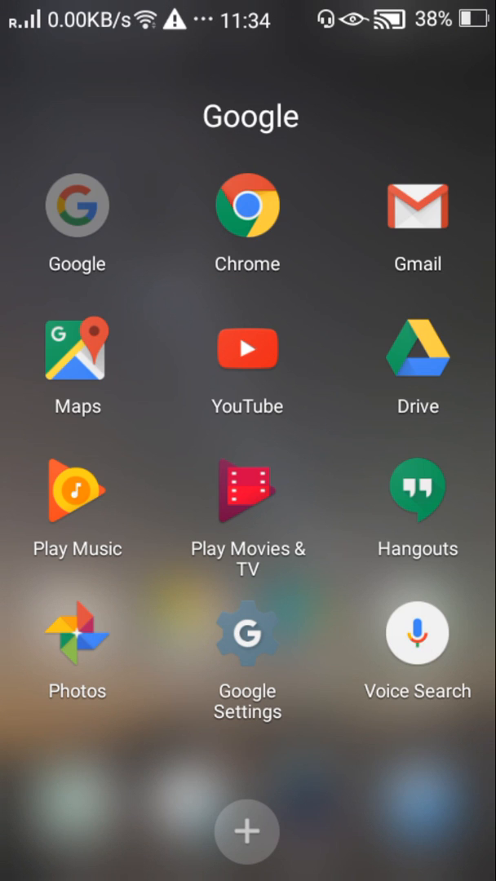
click(77, 204)
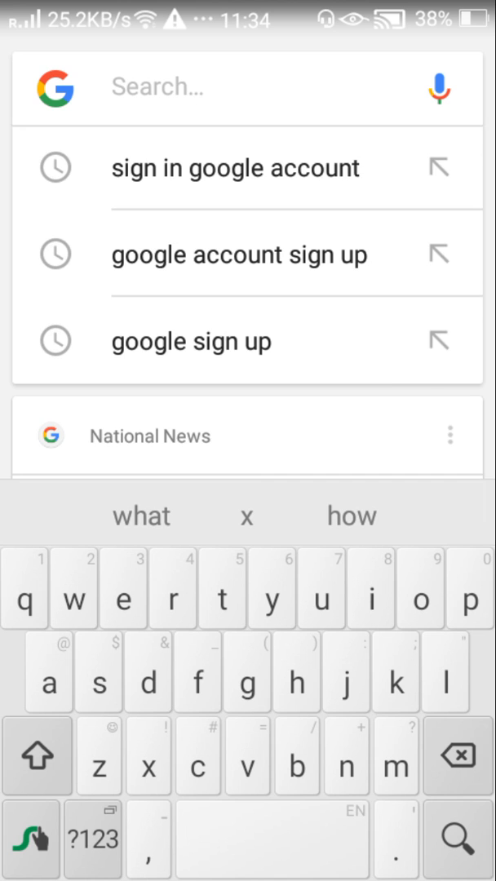
Step: Rerun the recent 'sign in google account' search and scroll to the Google Accounts result
click(234, 168)
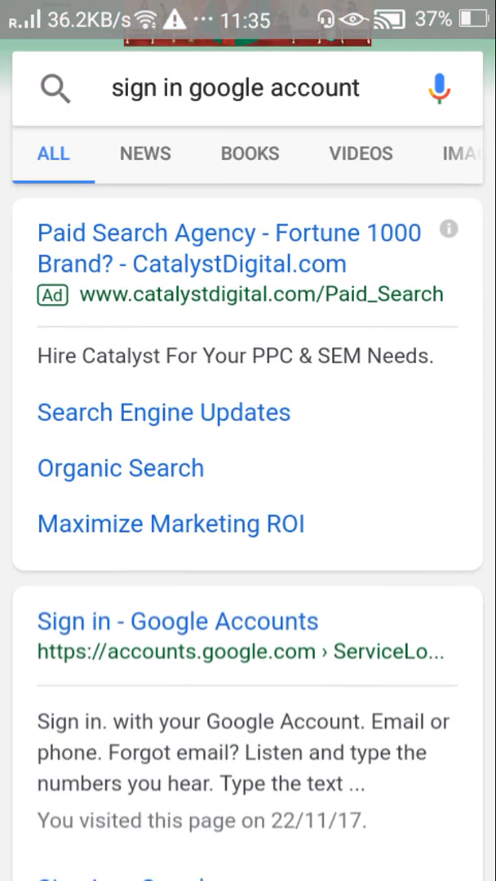
scroll(down, 3)
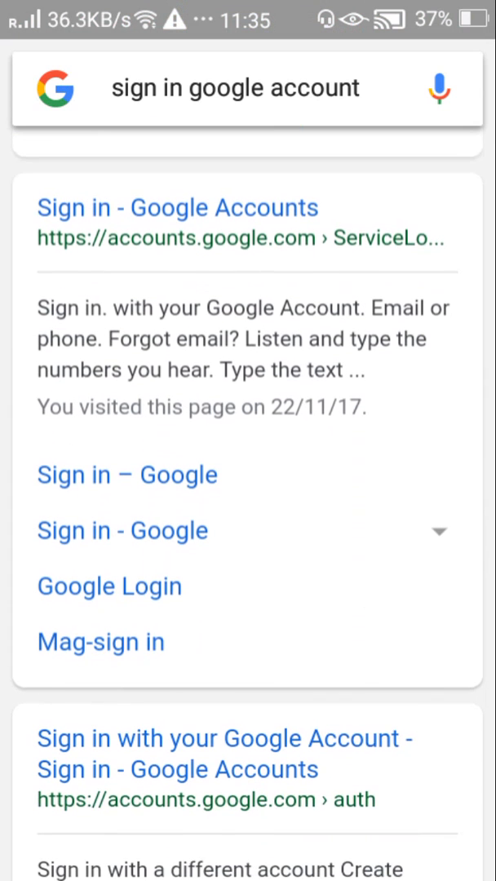
scroll(down, 3)
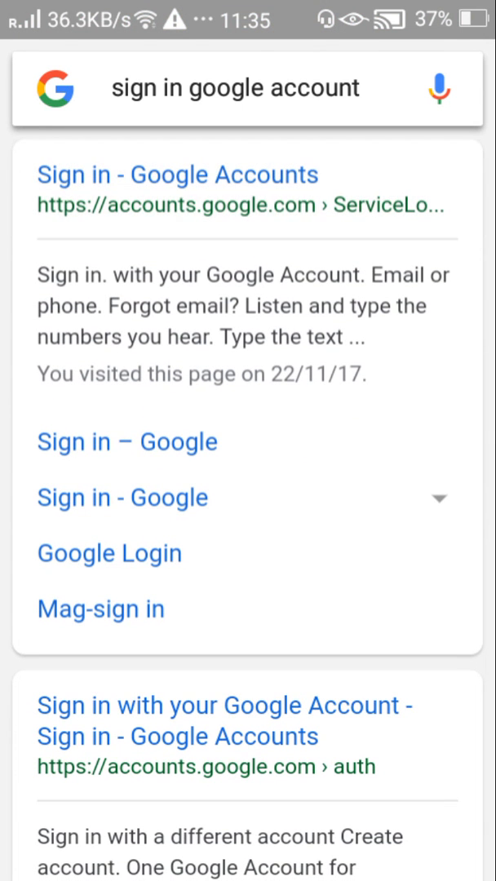
Step: Open the Google Accounts sign-in result and enter the account email, correcting a typo
click(178, 174)
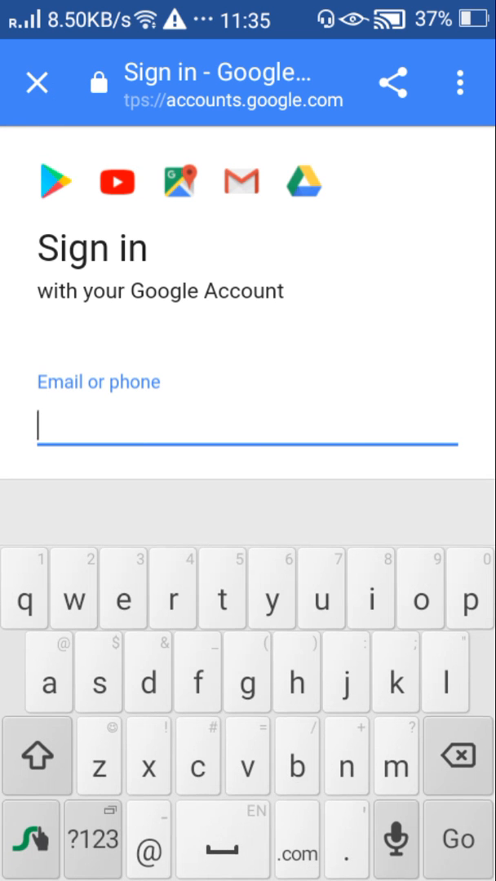
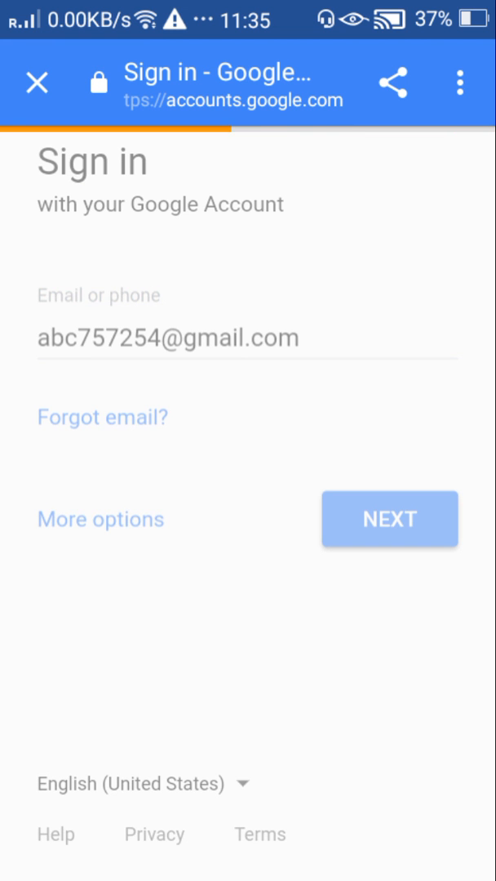
Step: Enter the account password and submit it to reach the My Account welcome page
click(392, 519)
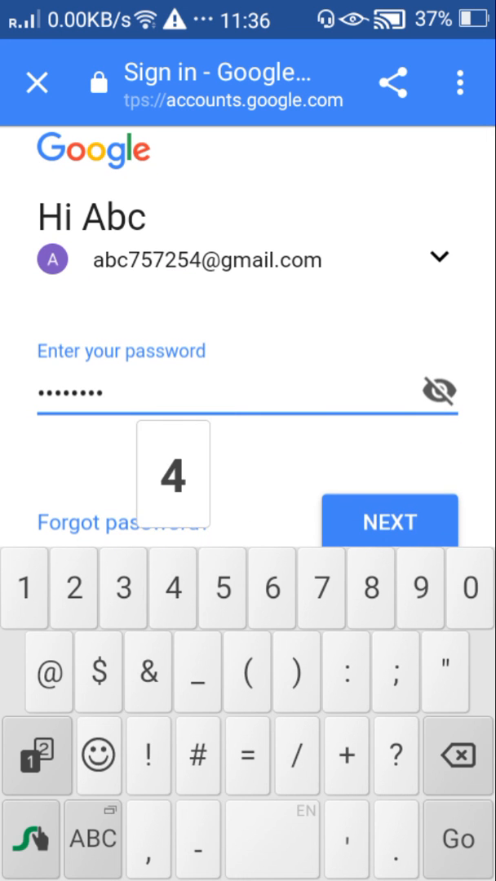
click(389, 521)
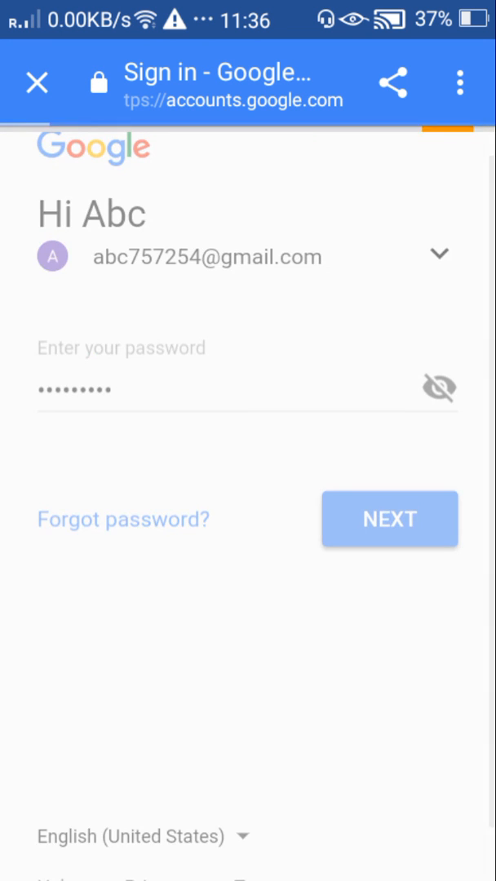
click(392, 519)
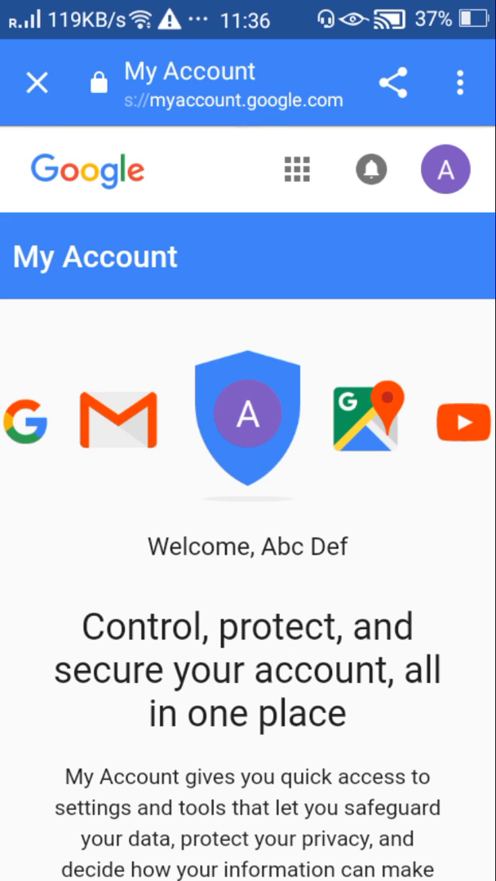
Step: Open Gmail from the Google apps grid to show the inbox with Andy's welcome message
click(296, 170)
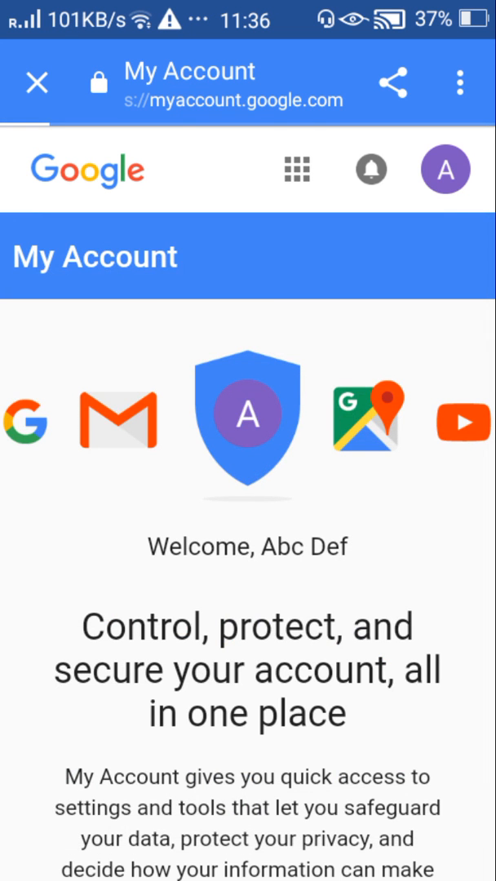
click(117, 419)
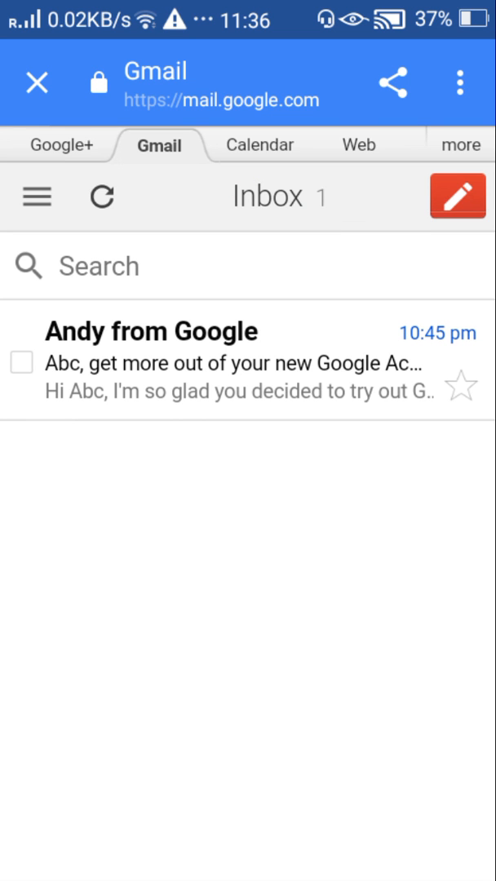
Step: Switch Gmail to the desktop view from the bottom of the menu
click(37, 196)
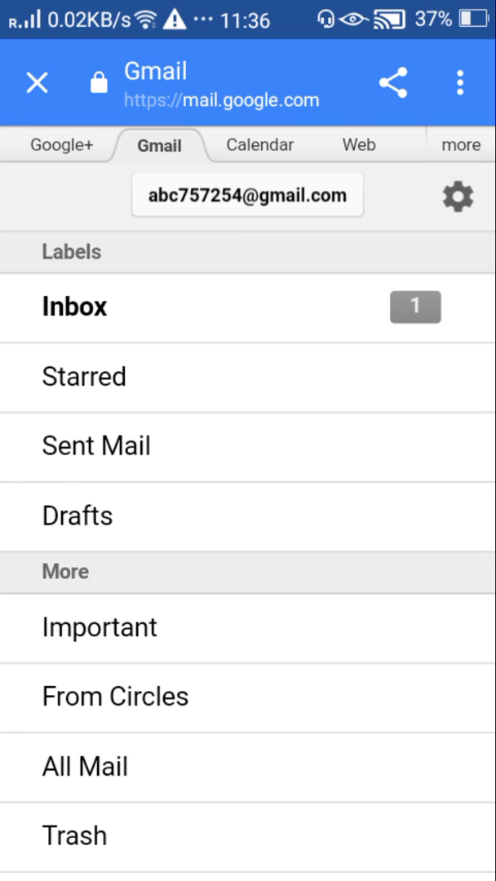
scroll(down, 3)
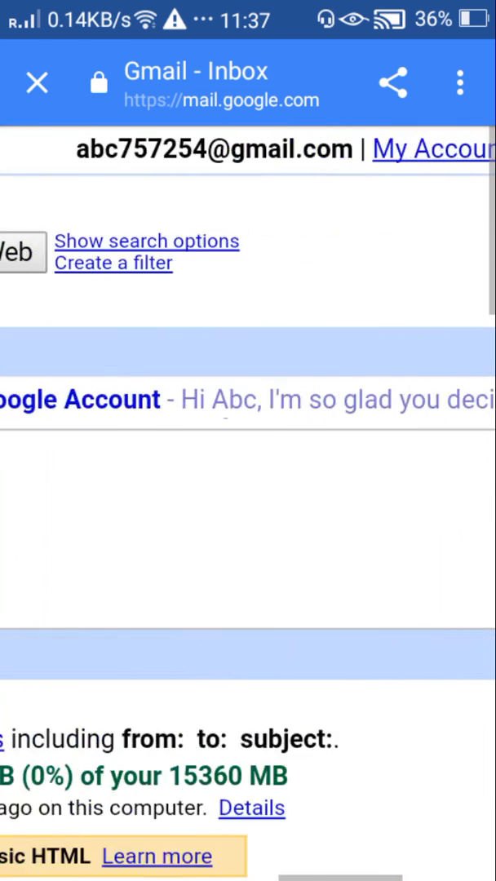
Step: Sign out of Gmail and cancel the Insufficient phone storage warning
scroll(right, 3)
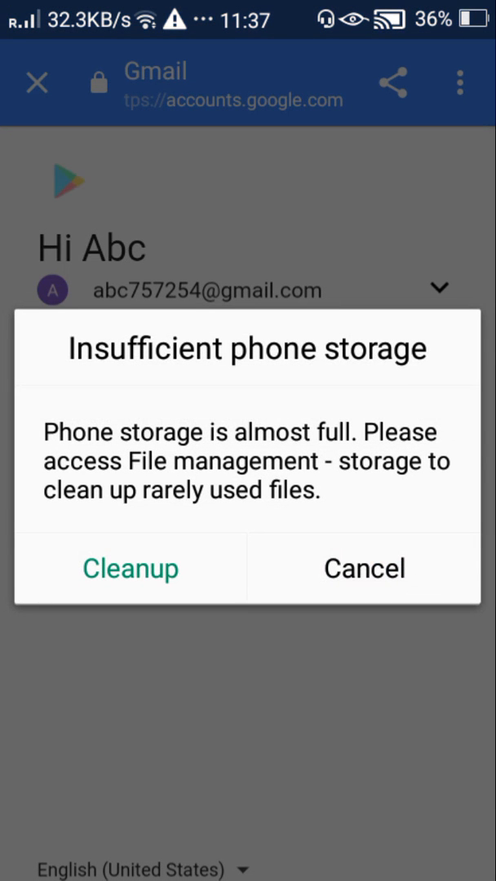
click(364, 568)
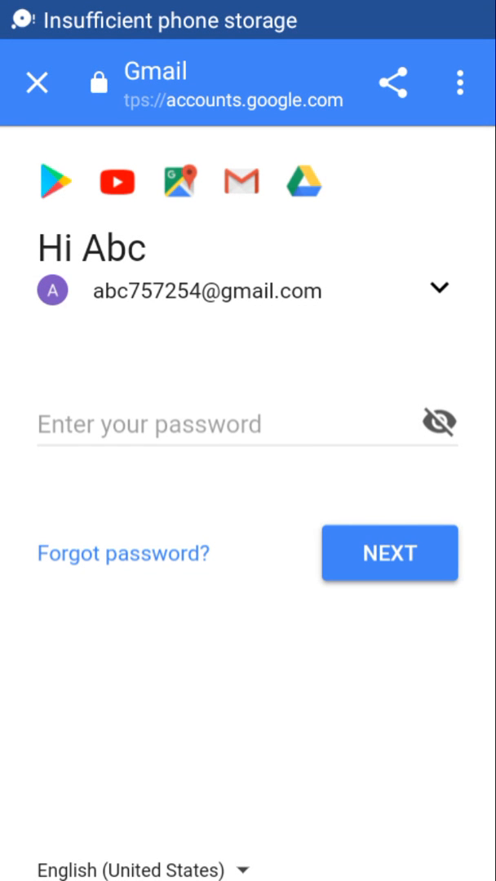